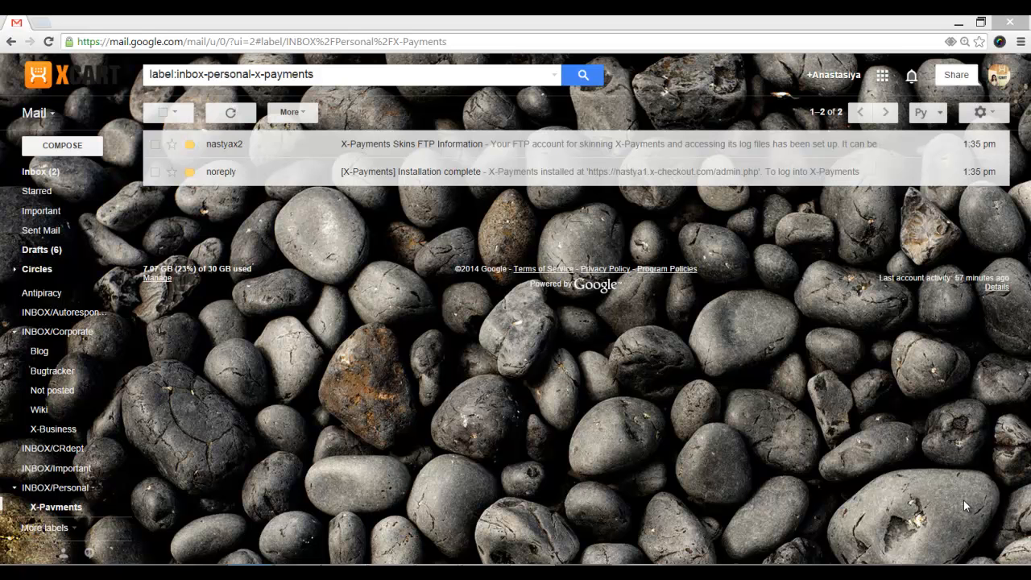
{"action": "mouse_move", "coordinate": [659, 306]}
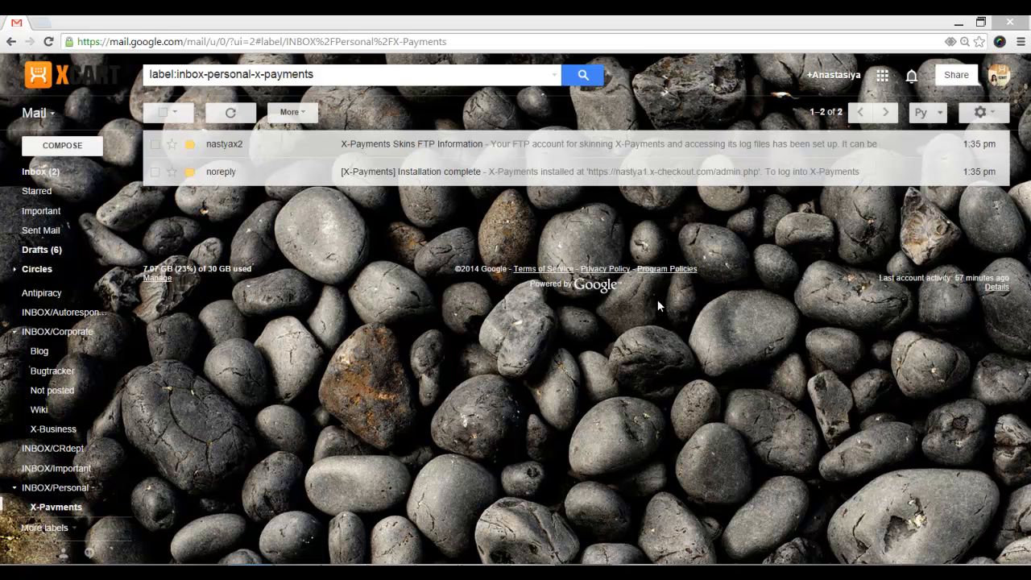
{"action": "mouse_move", "coordinate": [406, 175]}
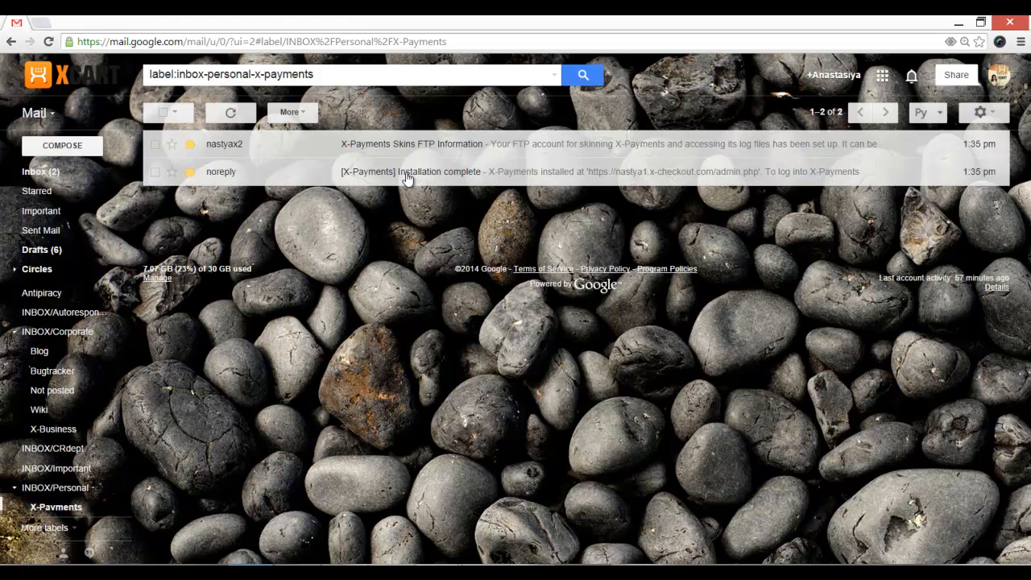
Step: Open the '[X-Payments] Installation complete' email in Gmail to view login details
{"action": "left_click", "coordinate": [411, 171]}
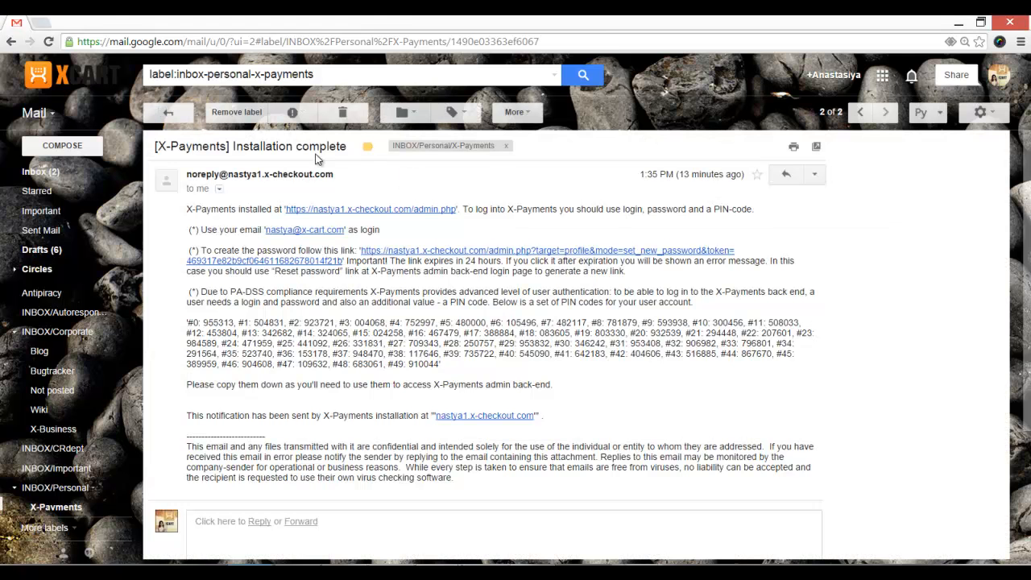
{"action": "mouse_move", "coordinate": [445, 219]}
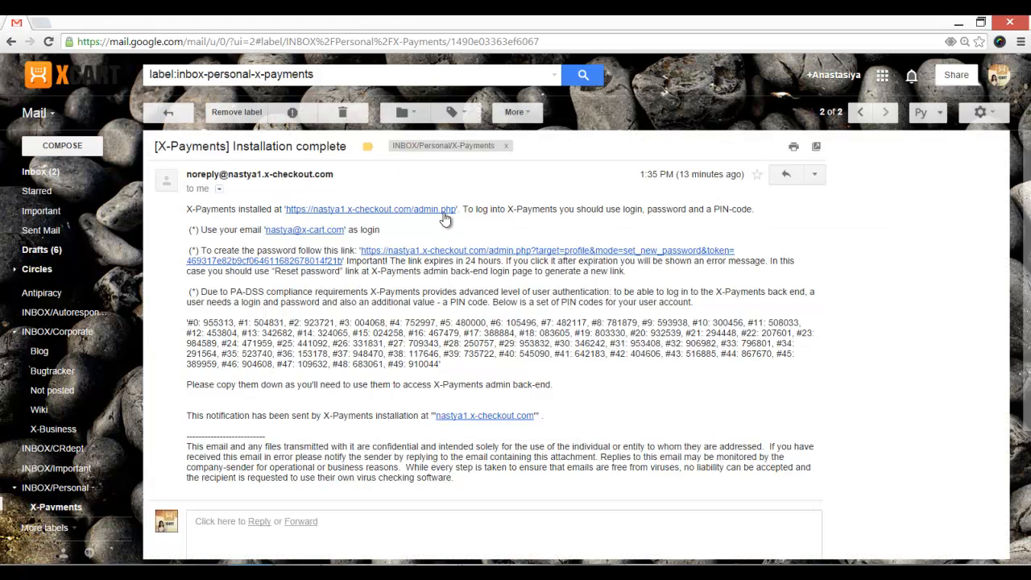
{"action": "mouse_move", "coordinate": [305, 228]}
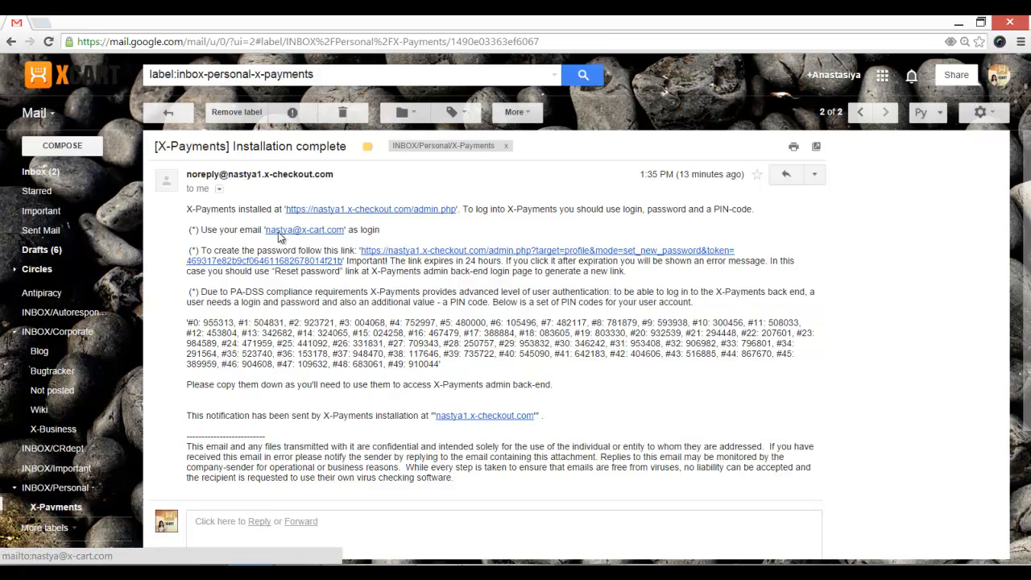
{"action": "mouse_move", "coordinate": [364, 261]}
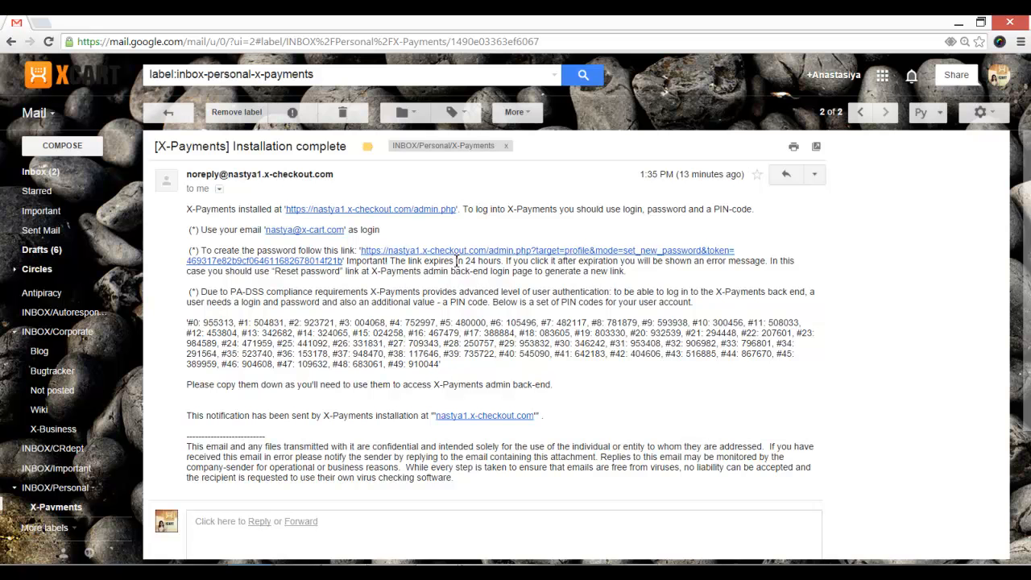
{"action": "left_click", "coordinate": [455, 254]}
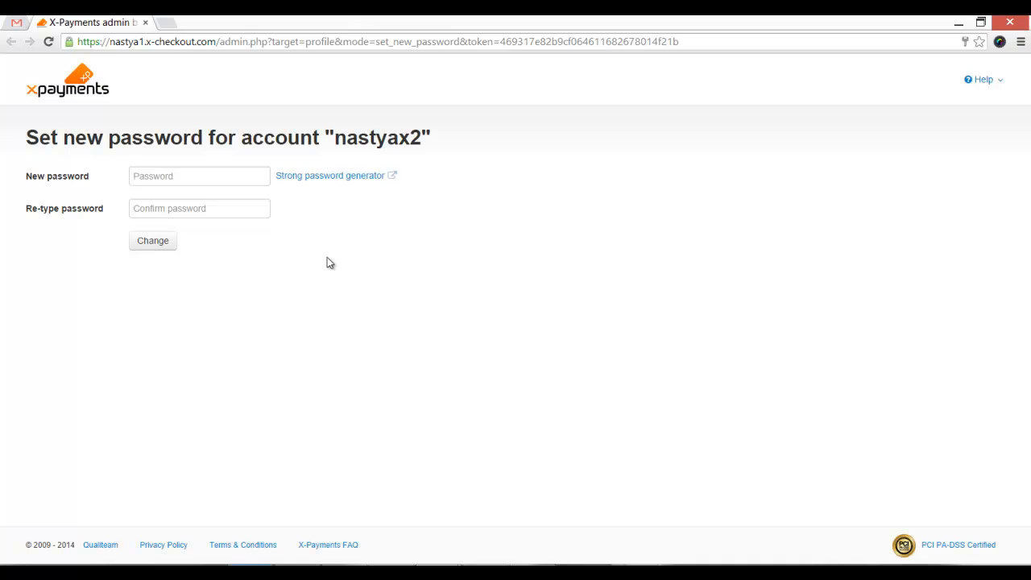
{"action": "left_click", "coordinate": [200, 176]}
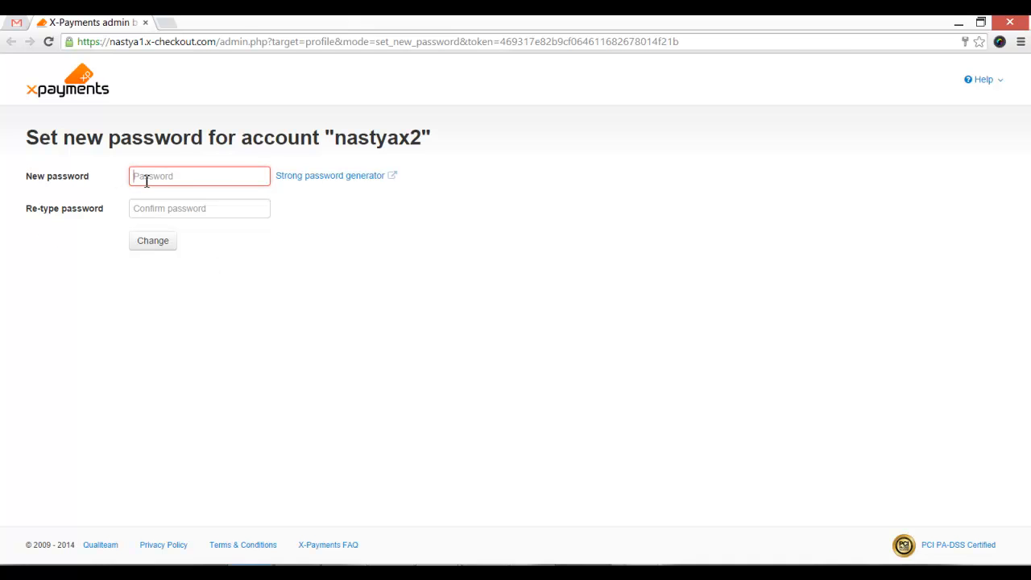
{"action": "type", "text": "password"}
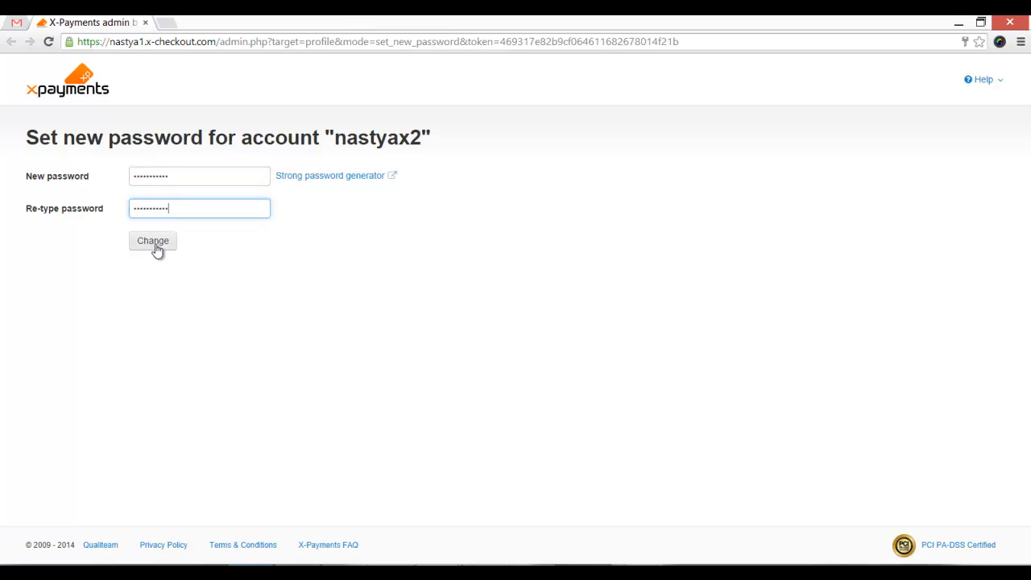
{"action": "left_click", "coordinate": [152, 240]}
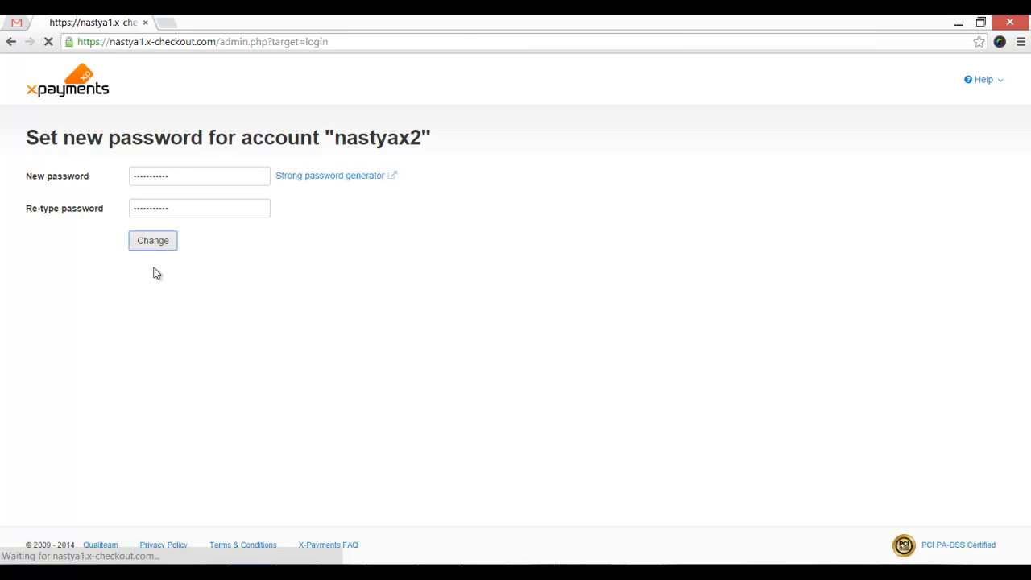
Step: Sign in with the account email and new password to reach the PIN-code step
{"action": "left_click", "coordinate": [152, 240]}
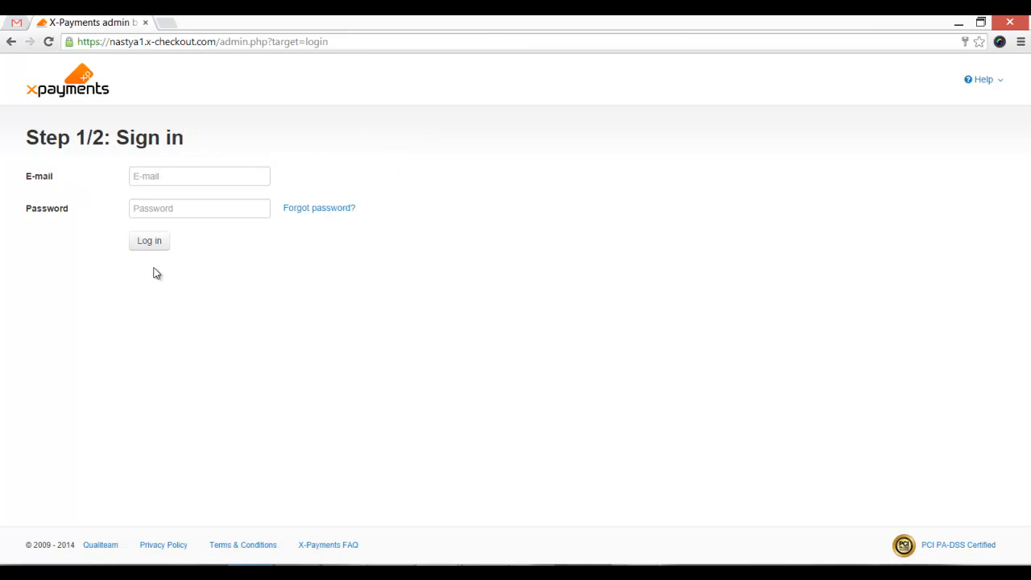
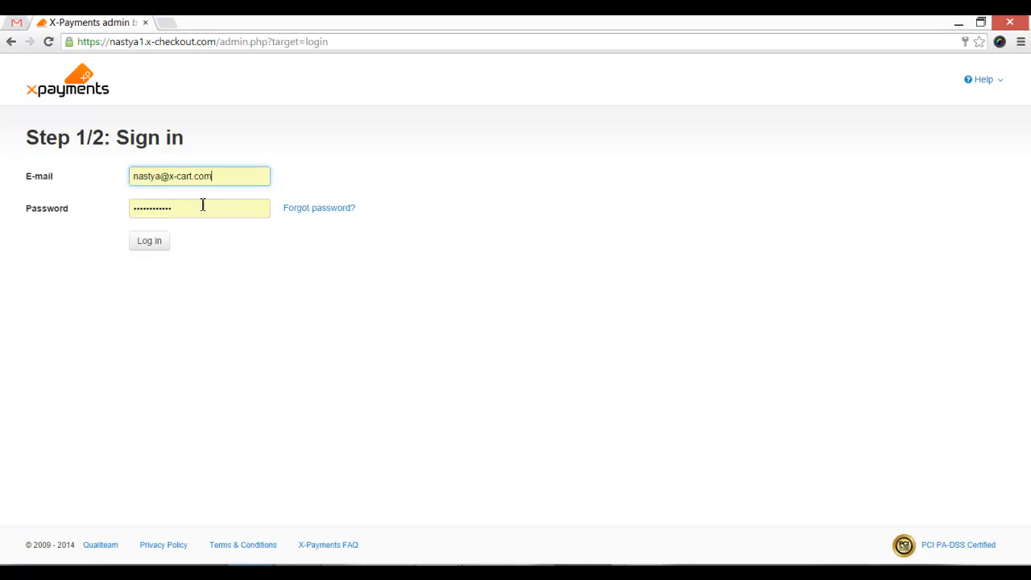
{"action": "triple_click", "coordinate": [200, 208]}
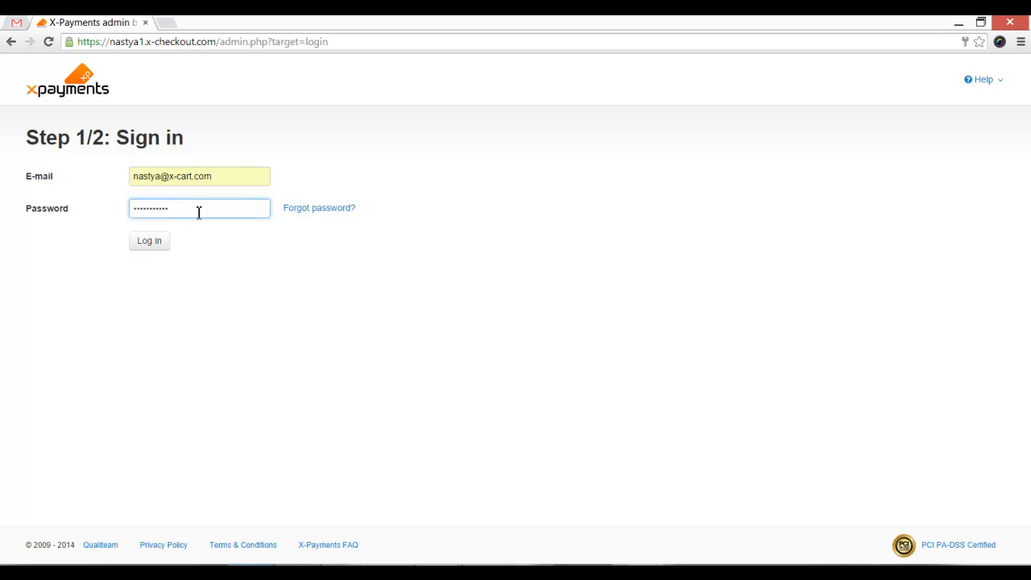
{"action": "left_click", "coordinate": [149, 240]}
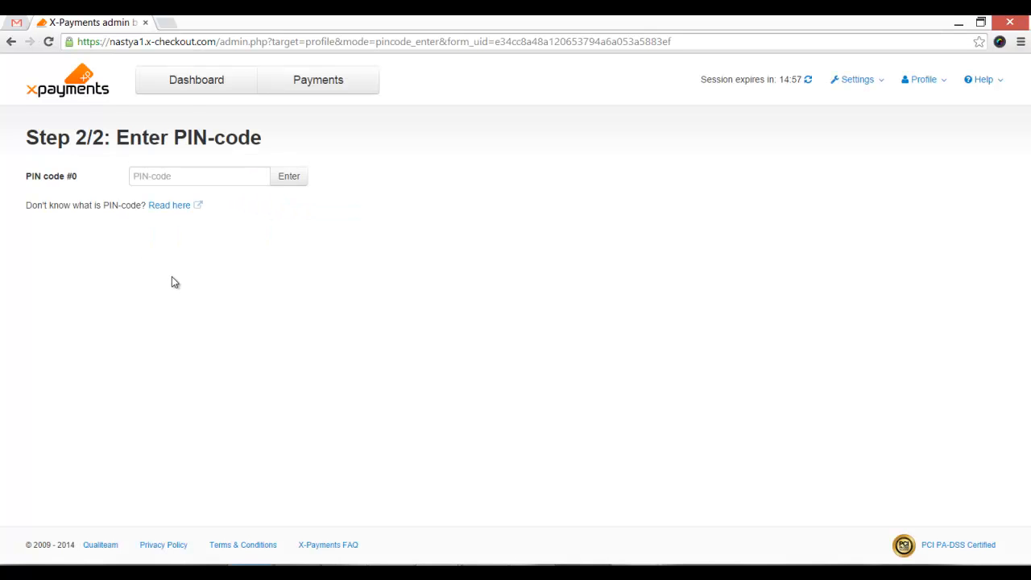
{"action": "mouse_move", "coordinate": [268, 148]}
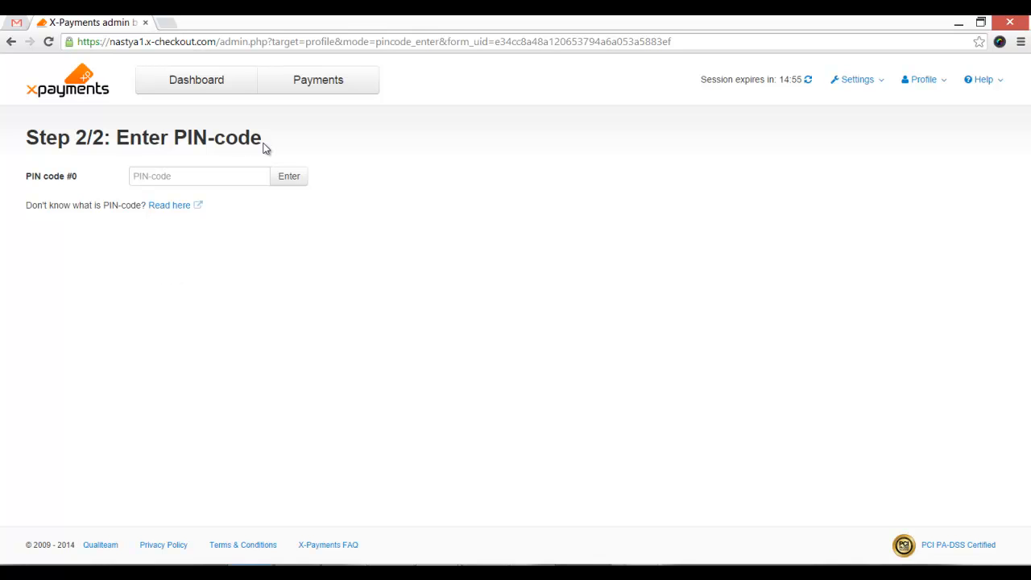
{"action": "mouse_move", "coordinate": [254, 147]}
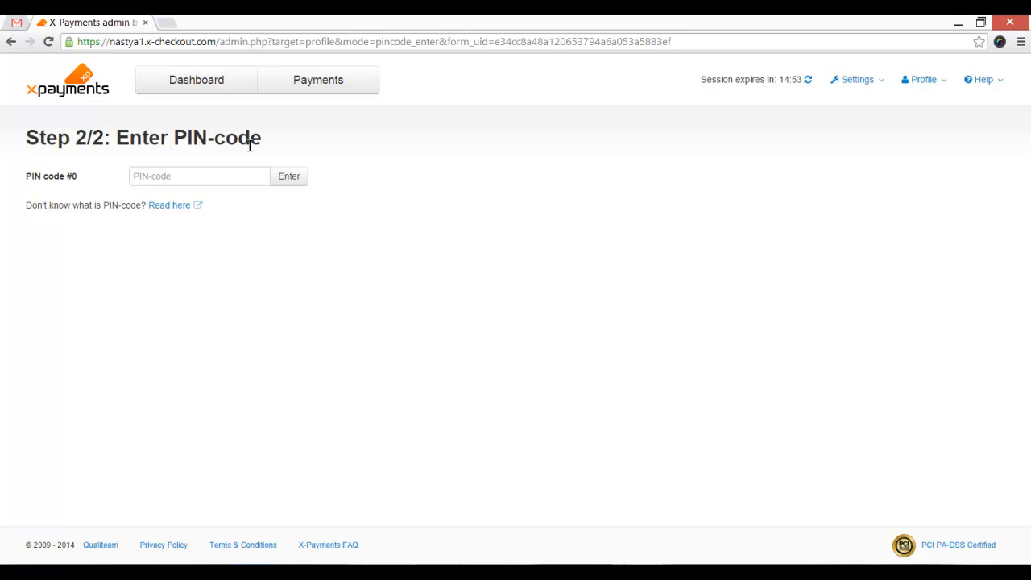
{"action": "mouse_move", "coordinate": [73, 174]}
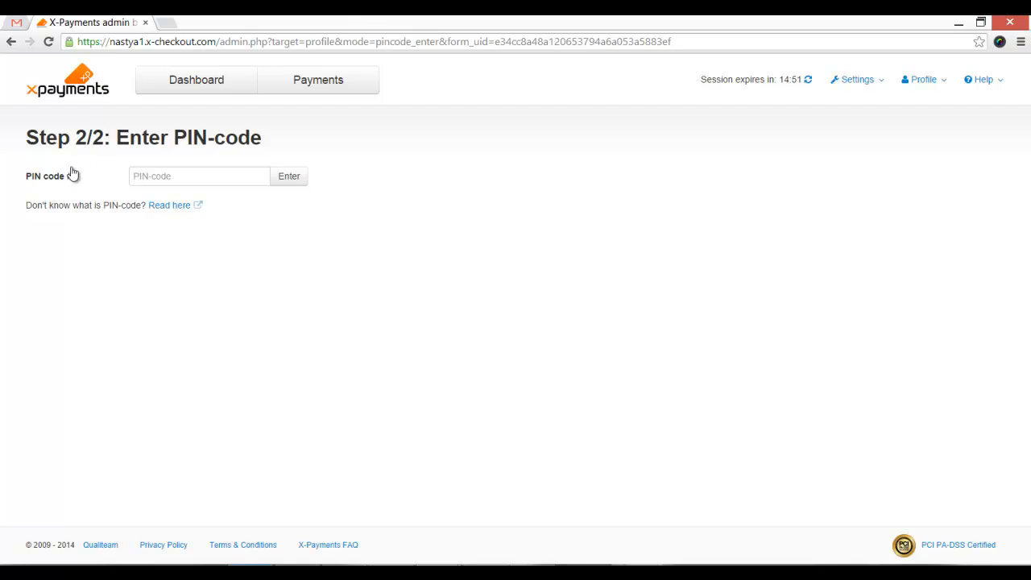
{"action": "double_click", "coordinate": [45, 175]}
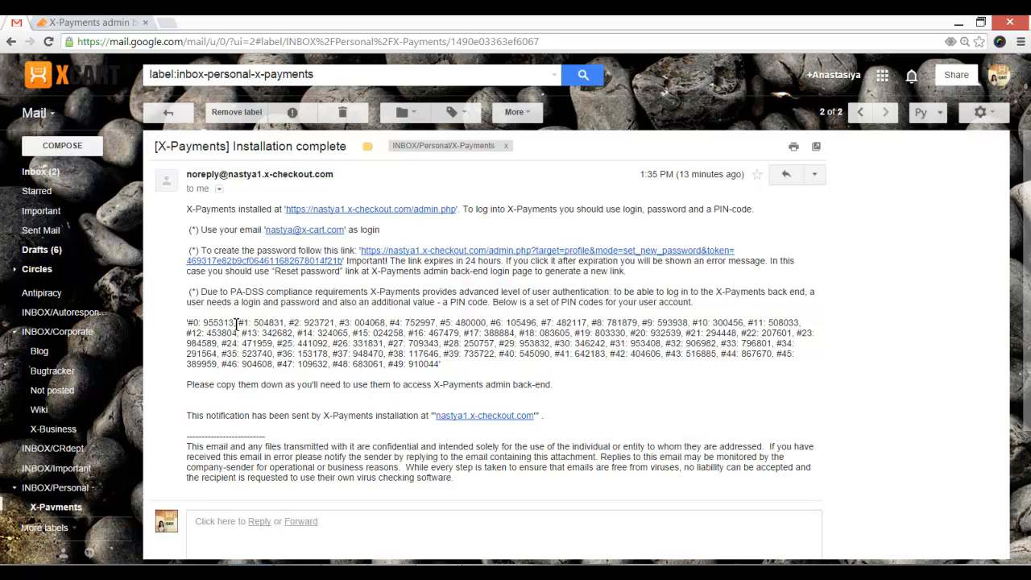
{"action": "double_click", "coordinate": [219, 322]}
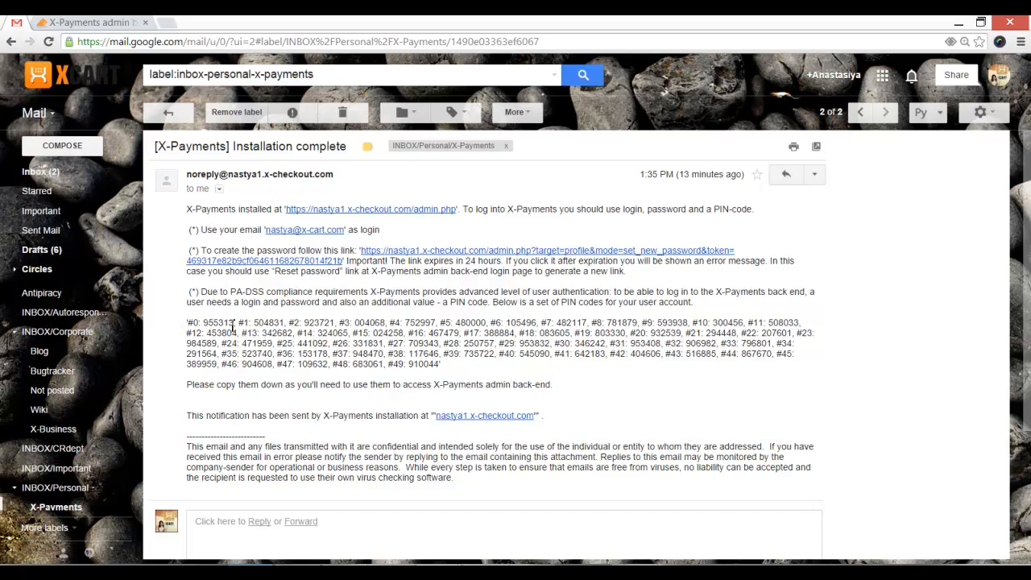
{"action": "right_click", "coordinate": [213, 324]}
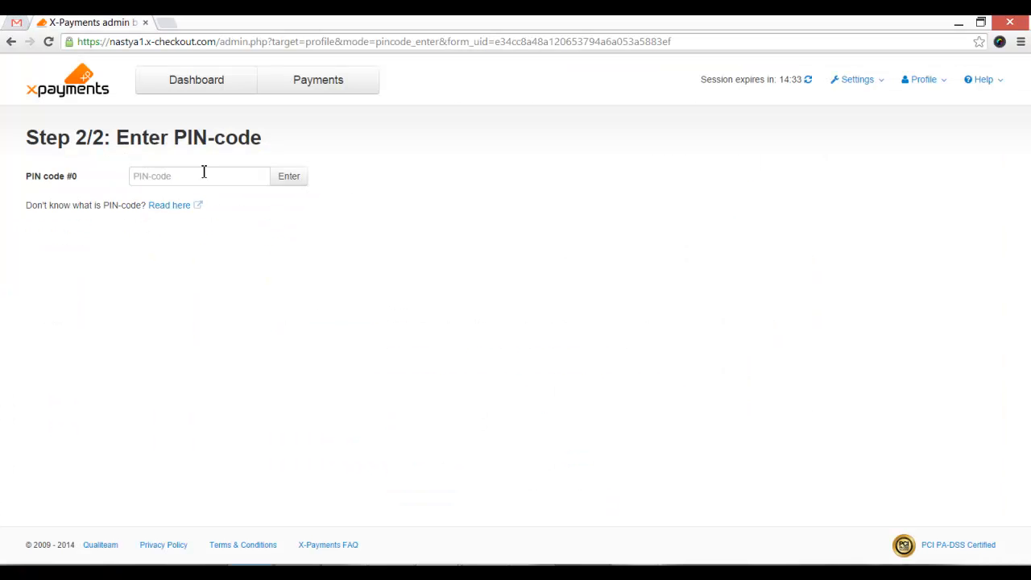
{"action": "right_click", "coordinate": [200, 176]}
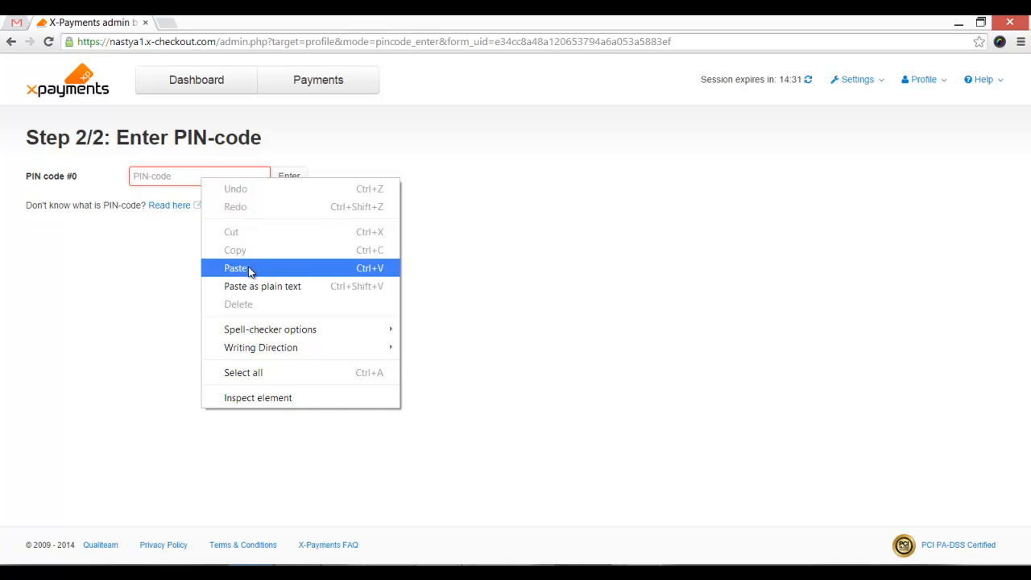
{"action": "left_click", "coordinate": [236, 267]}
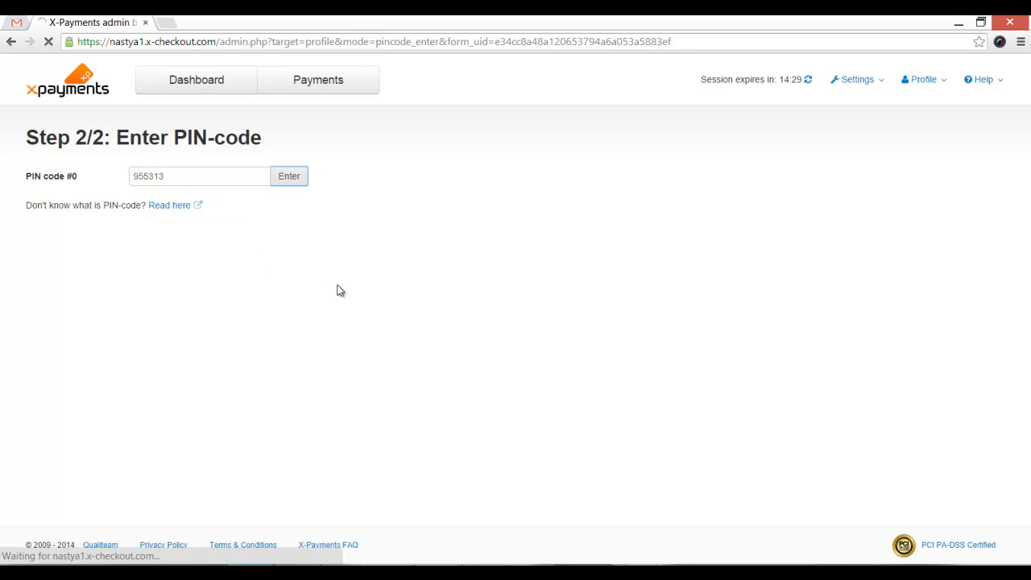
{"action": "left_click", "coordinate": [288, 175]}
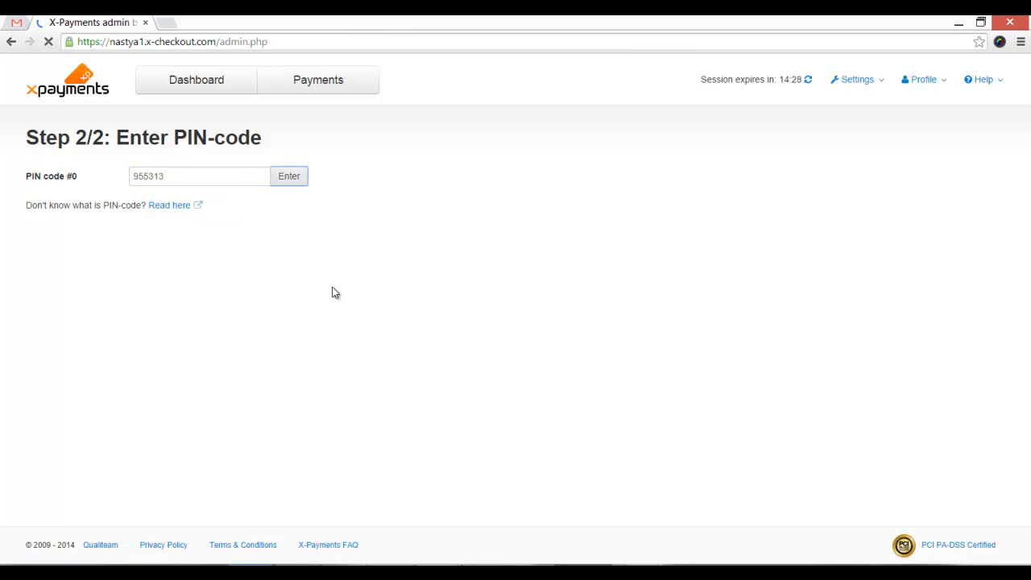
{"action": "left_click", "coordinate": [288, 176]}
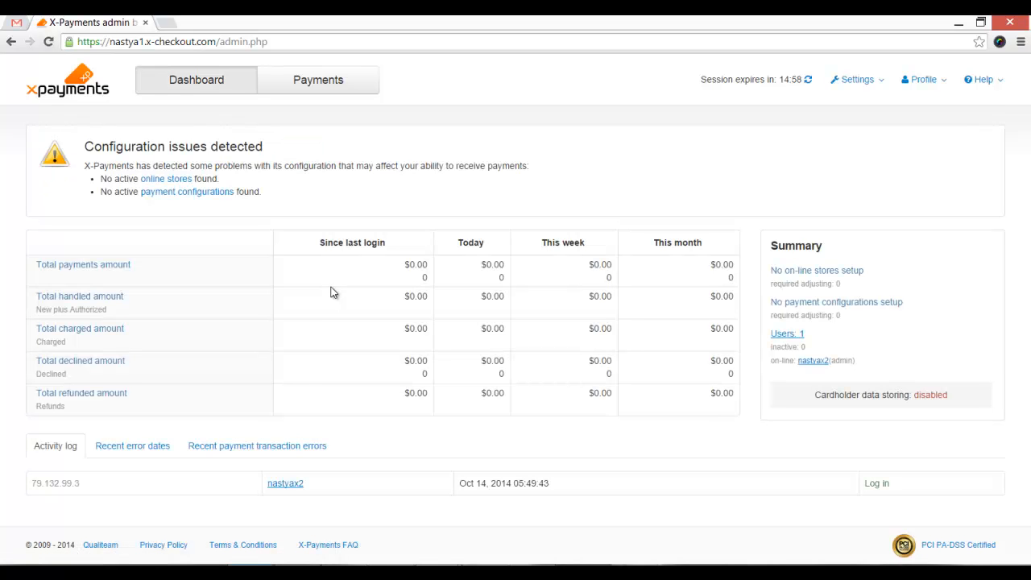
{"action": "mouse_move", "coordinate": [330, 213]}
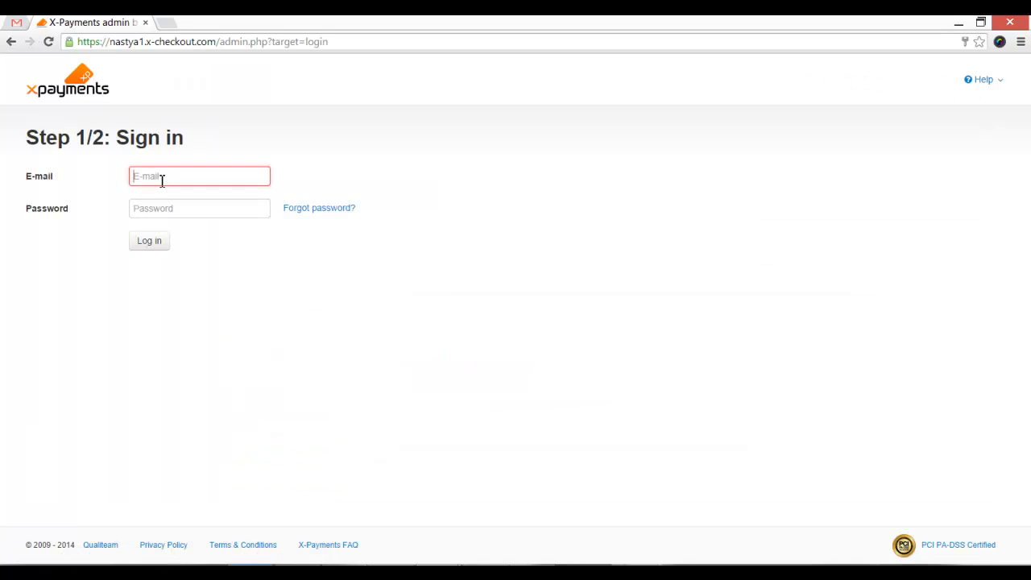
Step: Sign in again with the autofilled nastya email and saved password
{"action": "type", "text": "nastya"}
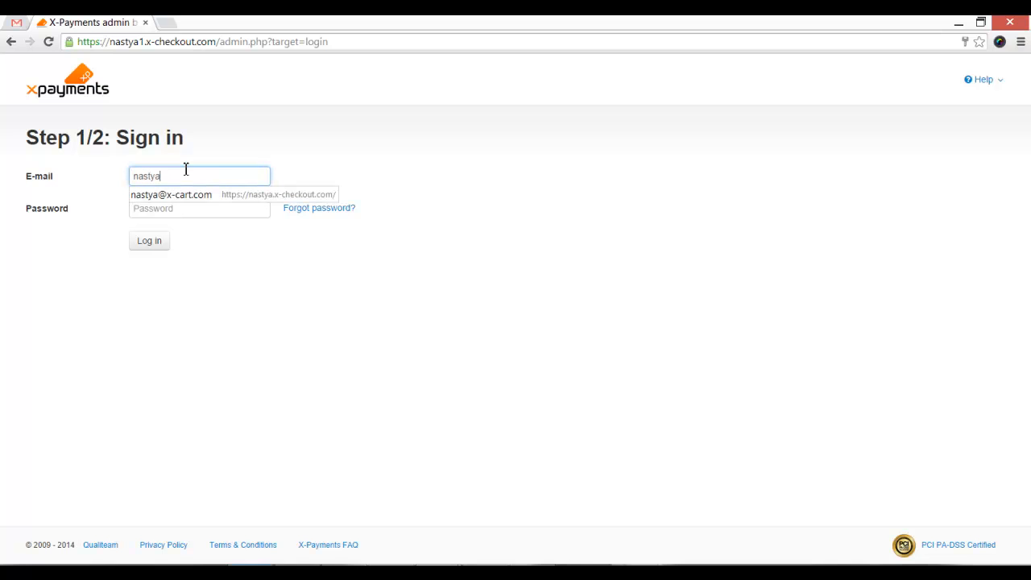
{"action": "left_click", "coordinate": [170, 193]}
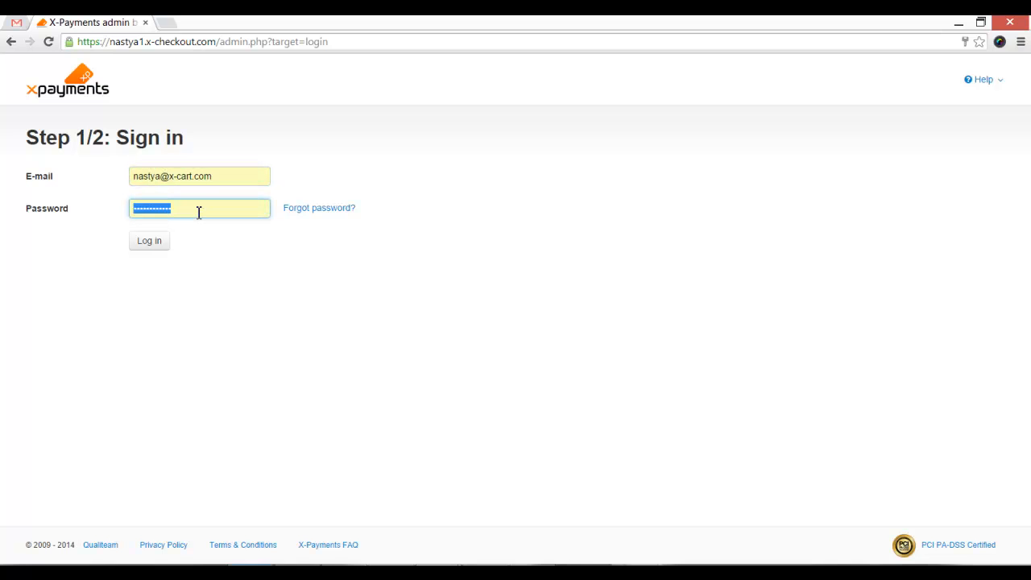
{"action": "left_click", "coordinate": [148, 240]}
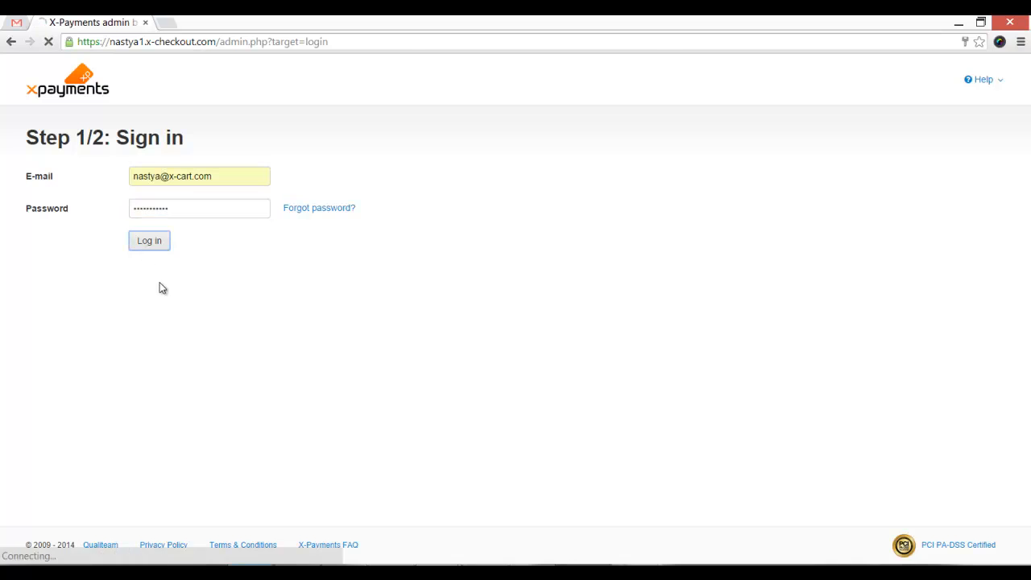
{"action": "left_click", "coordinate": [148, 240]}
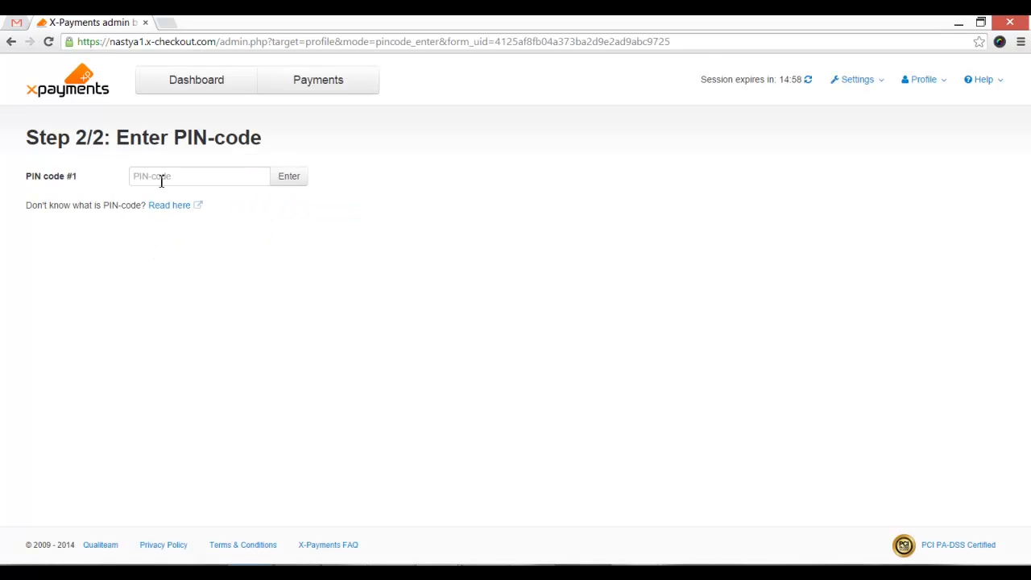
{"action": "left_click", "coordinate": [17, 23]}
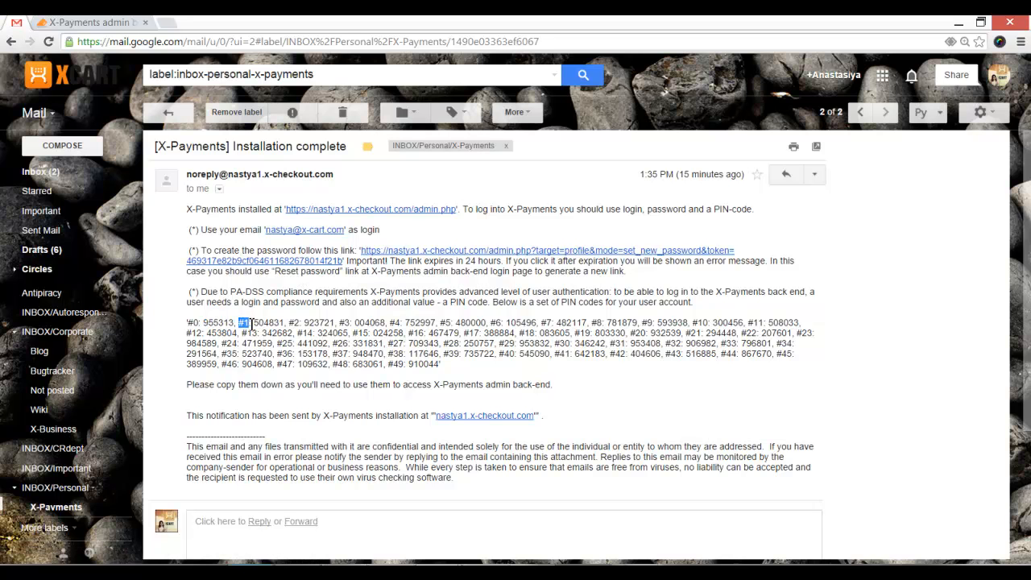
{"action": "double_click", "coordinate": [267, 322]}
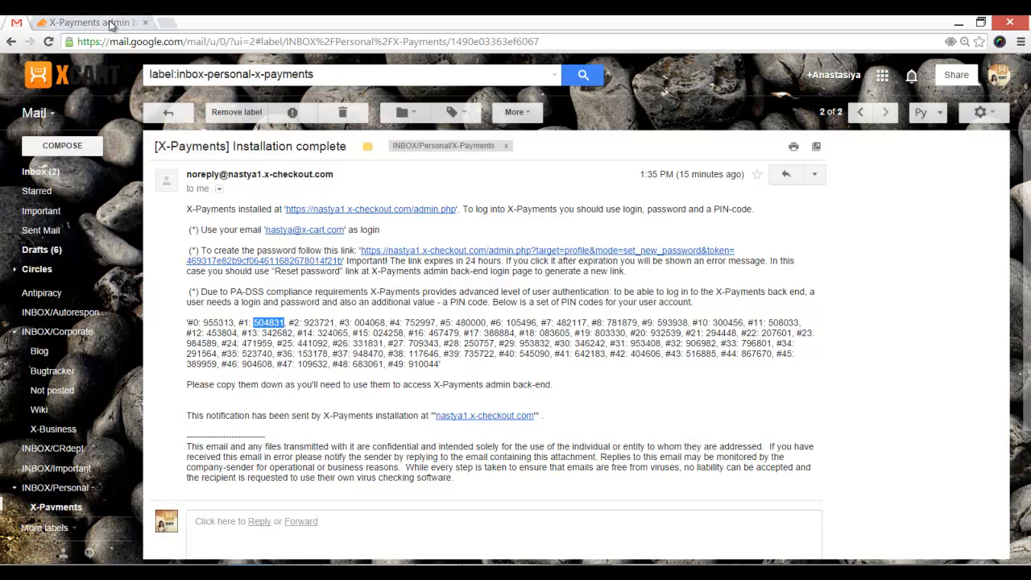
{"action": "right_click", "coordinate": [200, 176]}
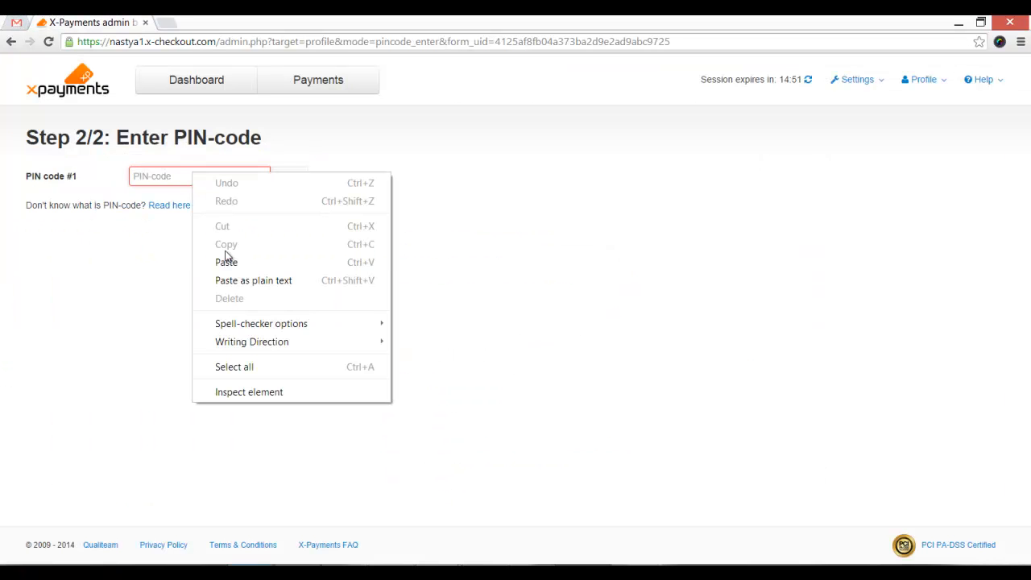
{"action": "left_click", "coordinate": [226, 261]}
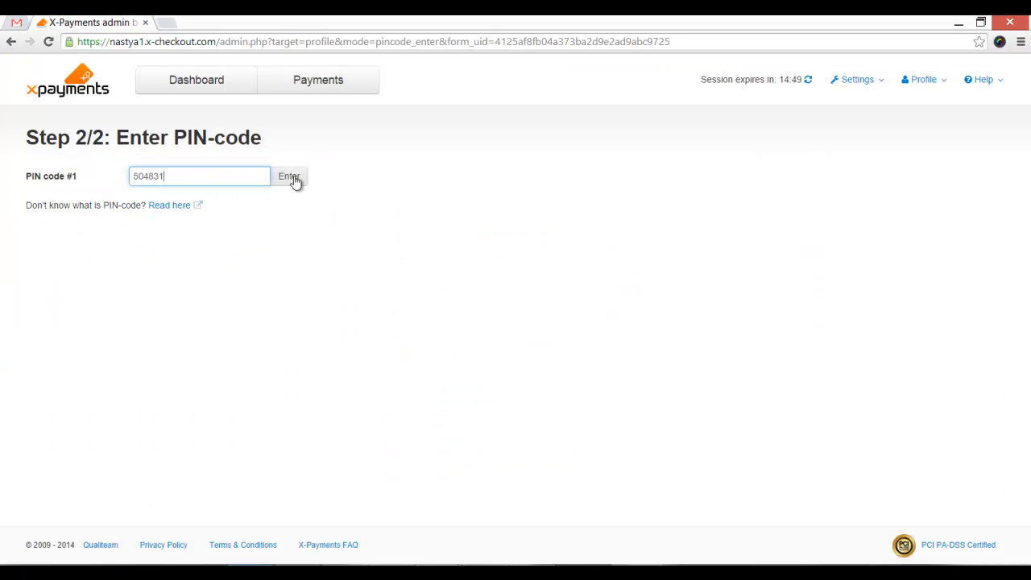
{"action": "left_click", "coordinate": [288, 176]}
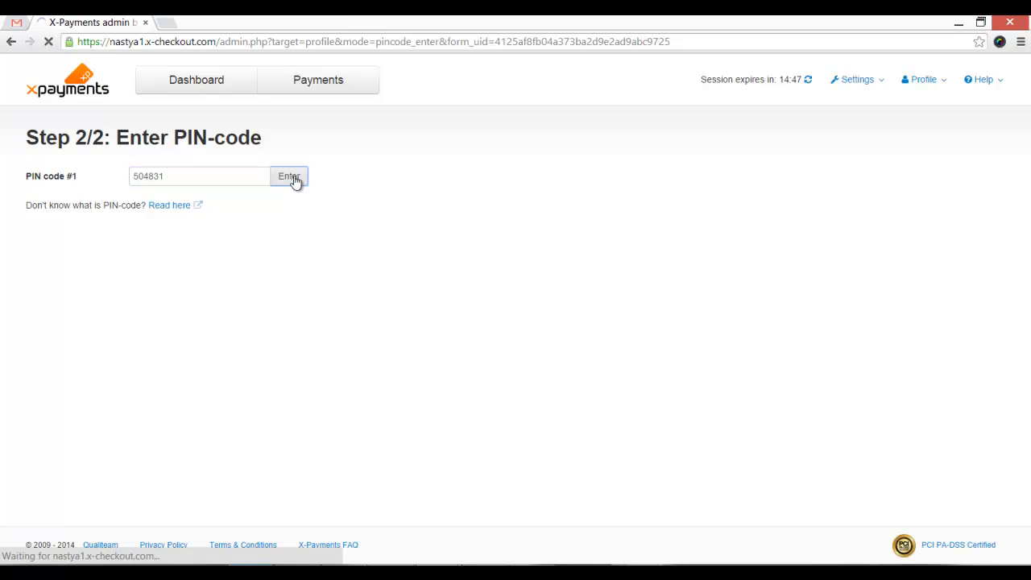
{"action": "left_click", "coordinate": [288, 176]}
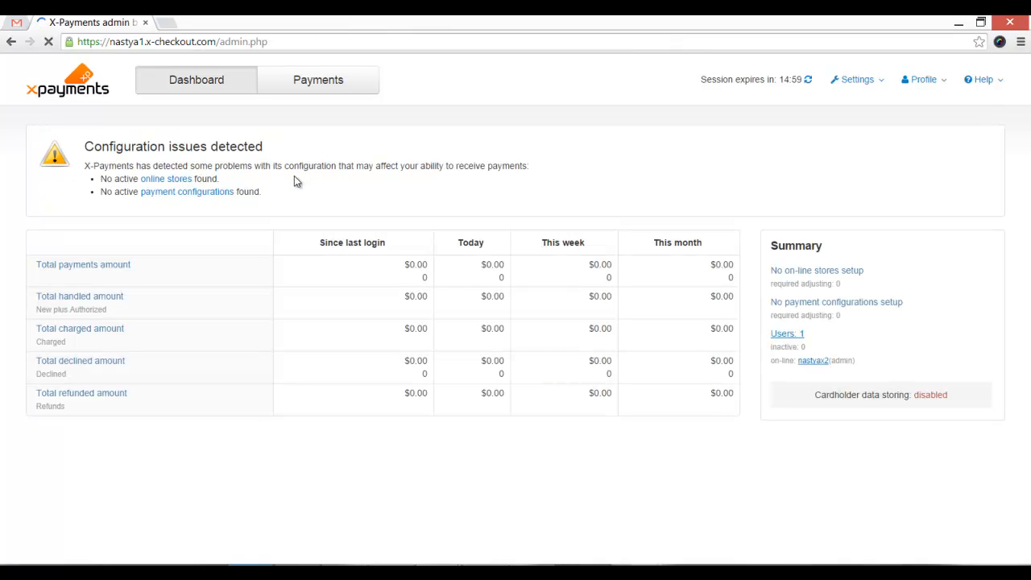